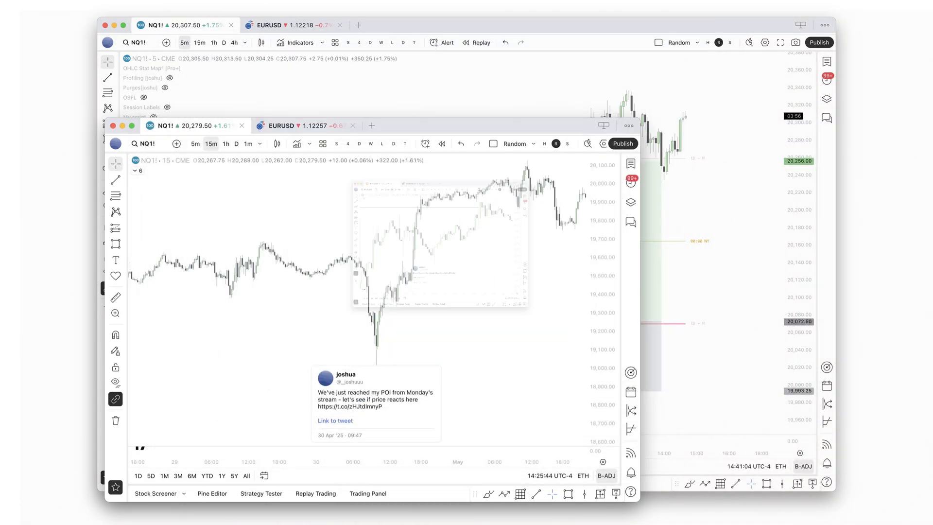
# - Switch the NQ1! chart from the 4-hour to the 1-minute interval
pyautogui.click(111, 126)
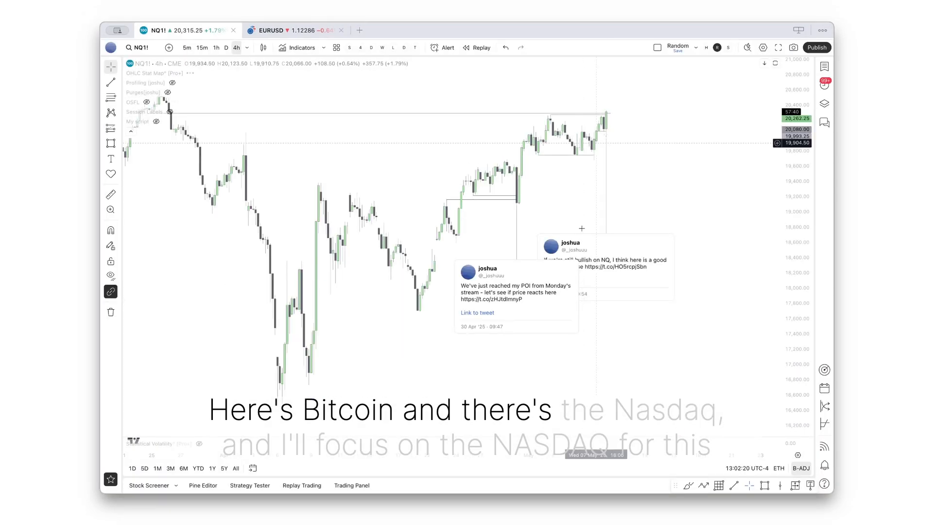
pyautogui.click(201, 48)
pyautogui.write('N')
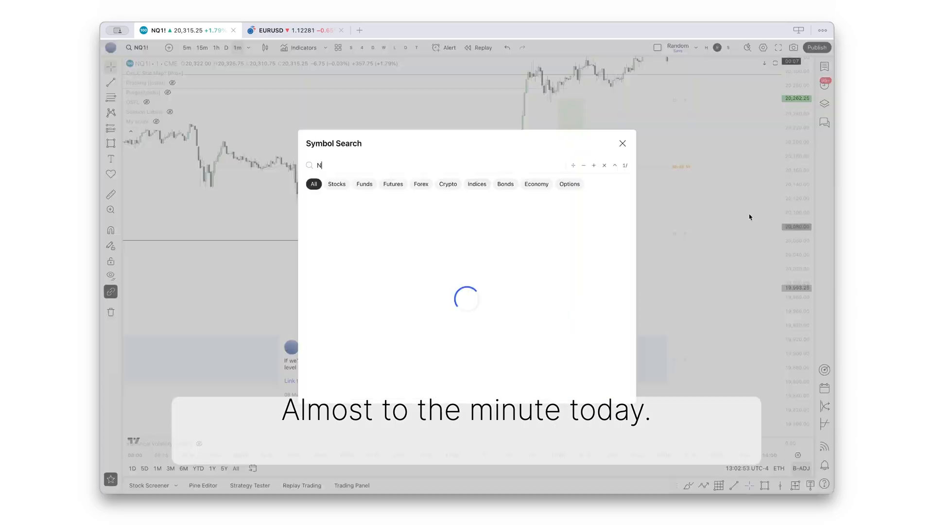
# - Close symbol search, start Replay, and switch NQ1! to the daily interval
pyautogui.click(623, 144)
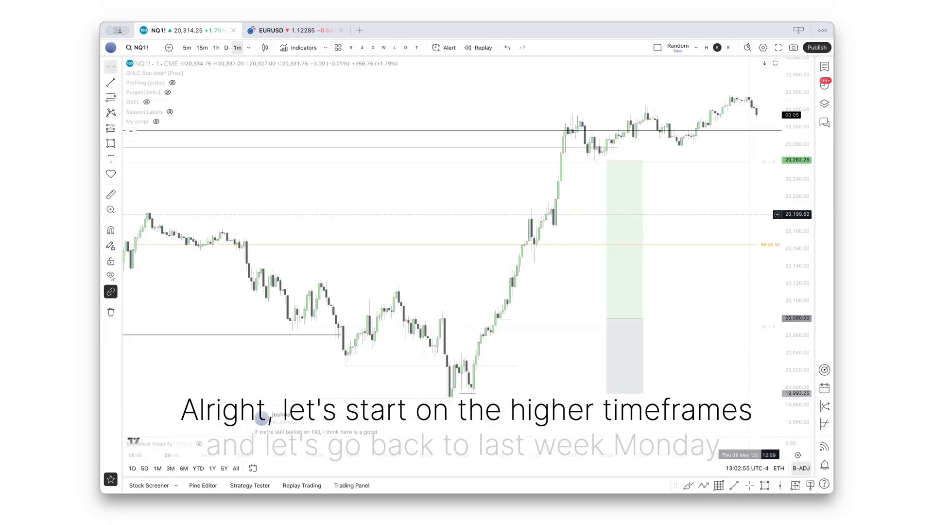
pyautogui.click(225, 48)
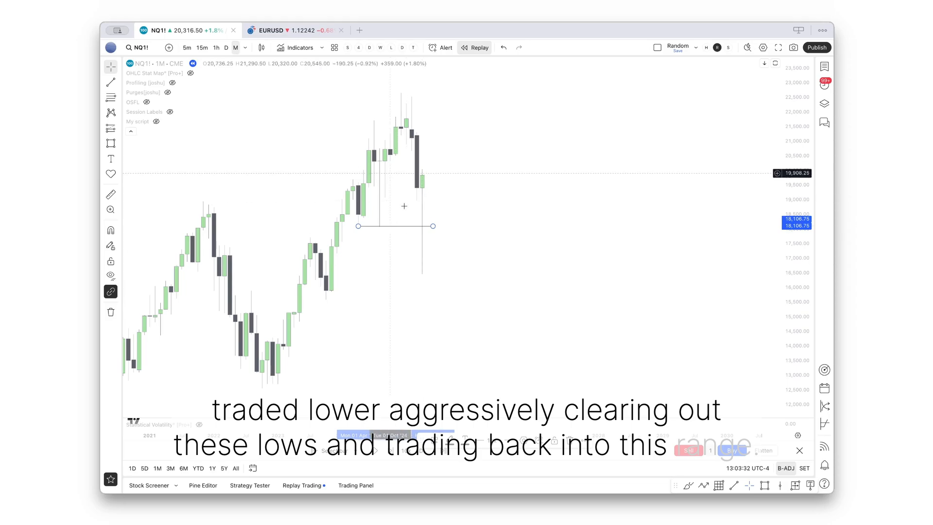
pyautogui.click(225, 48)
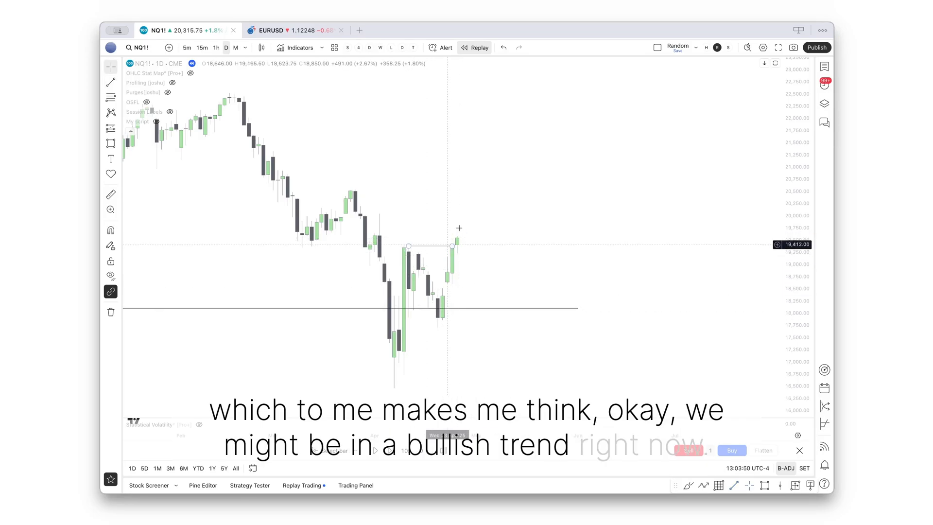
# - Switch the NQ1! replay to the 4-hour interval
pyautogui.click(236, 48)
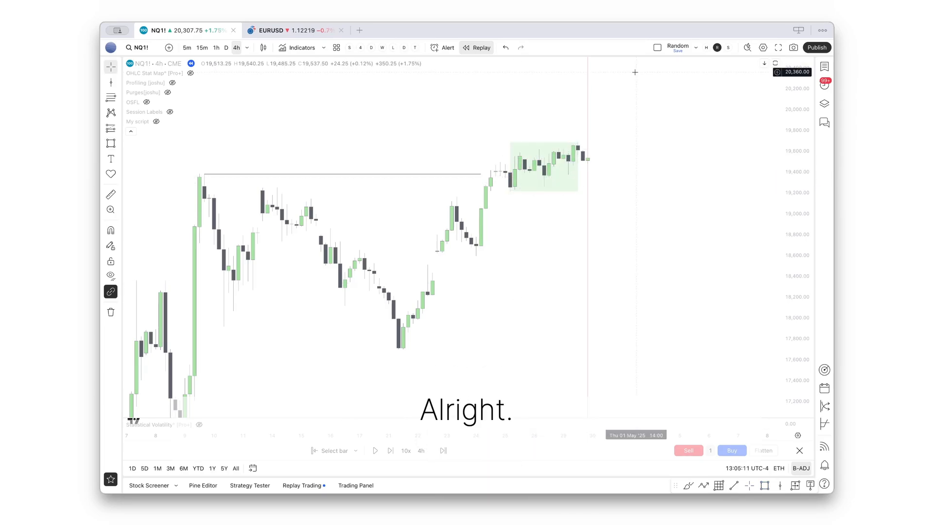
# - Type 1H to move the replay to the 1-hour interval
pyautogui.write('1H')
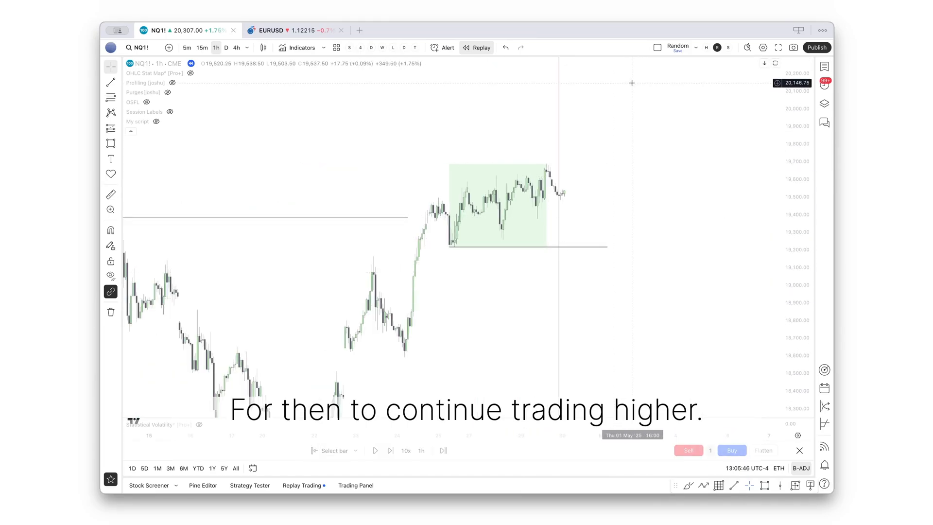
pyautogui.moveTo(562, 199)
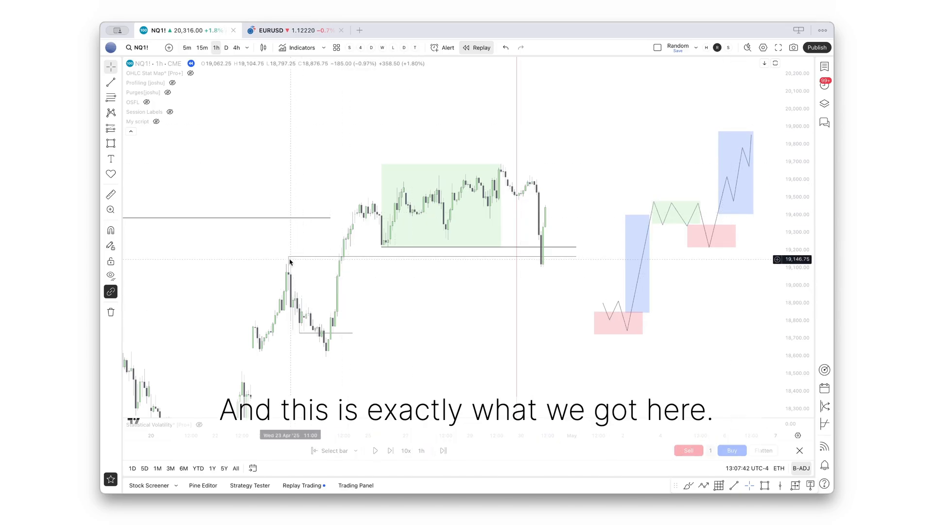
pyautogui.moveTo(390, 181)
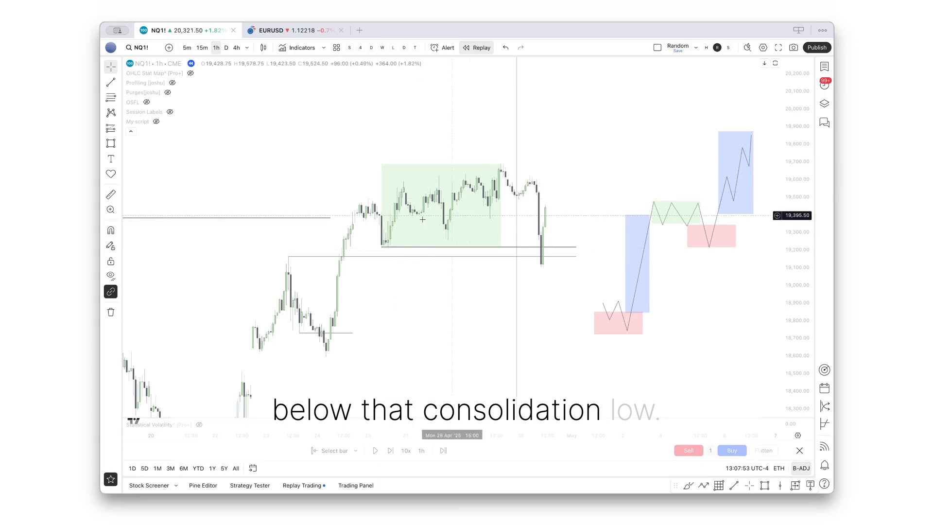
# - Step the replay down through 15-minute to the 5-minute interval
pyautogui.click(202, 47)
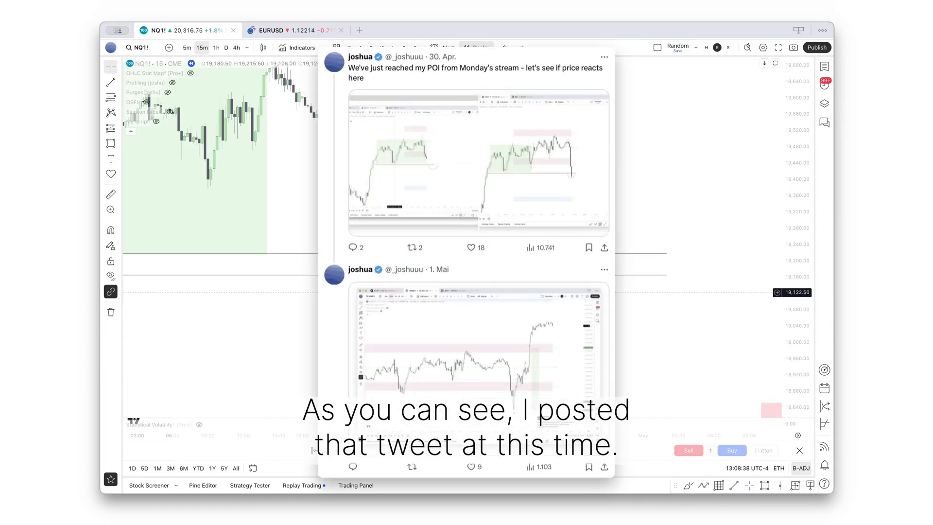
pyautogui.click(186, 47)
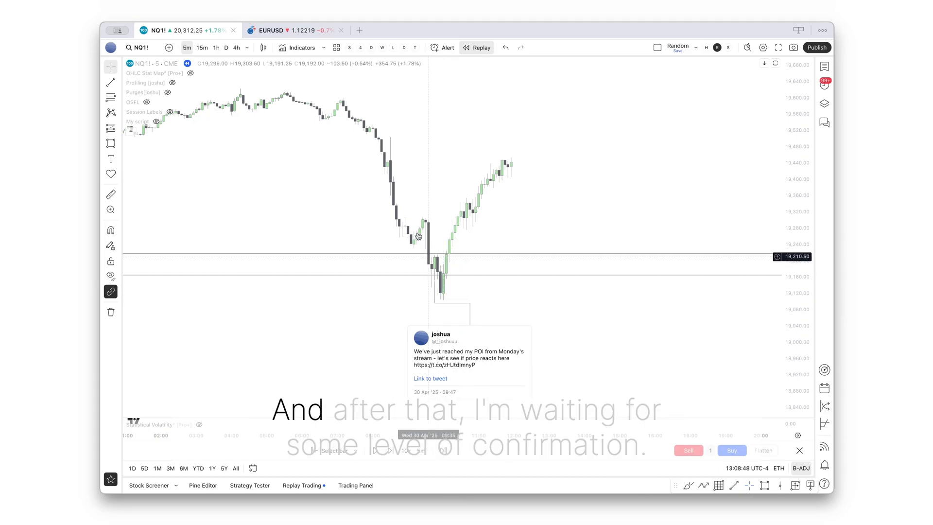
pyautogui.moveTo(482, 229)
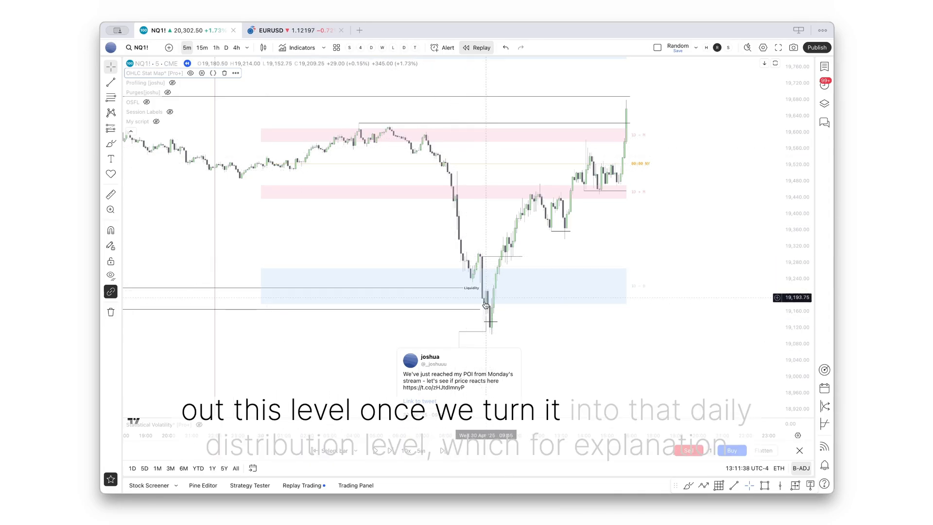
pyautogui.moveTo(633, 287)
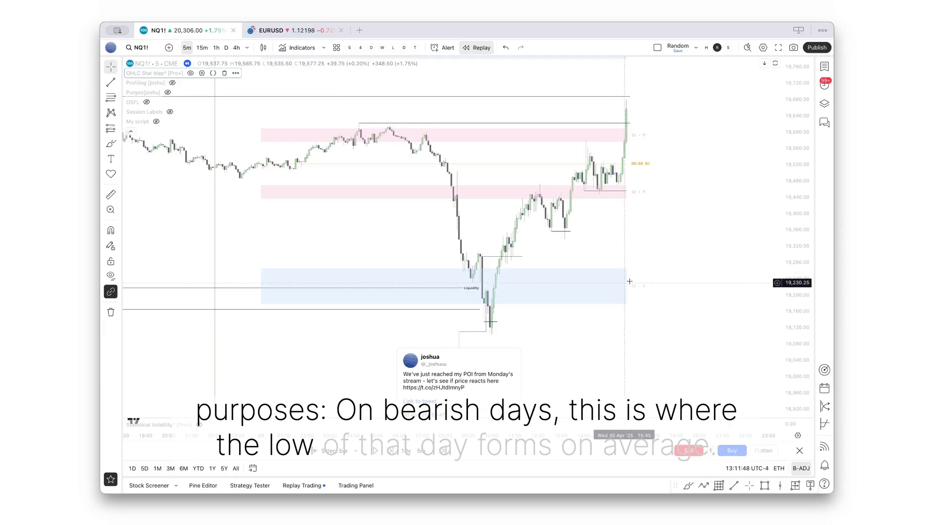
pyautogui.moveTo(632, 287)
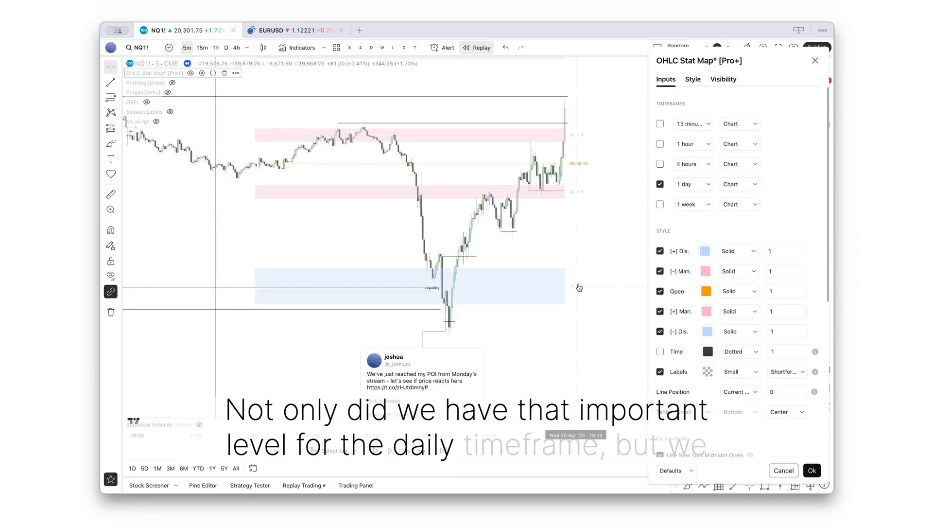
# - Confirm the OHLC Stat Map settings with the 1 day timeframe ticked
pyautogui.click(660, 183)
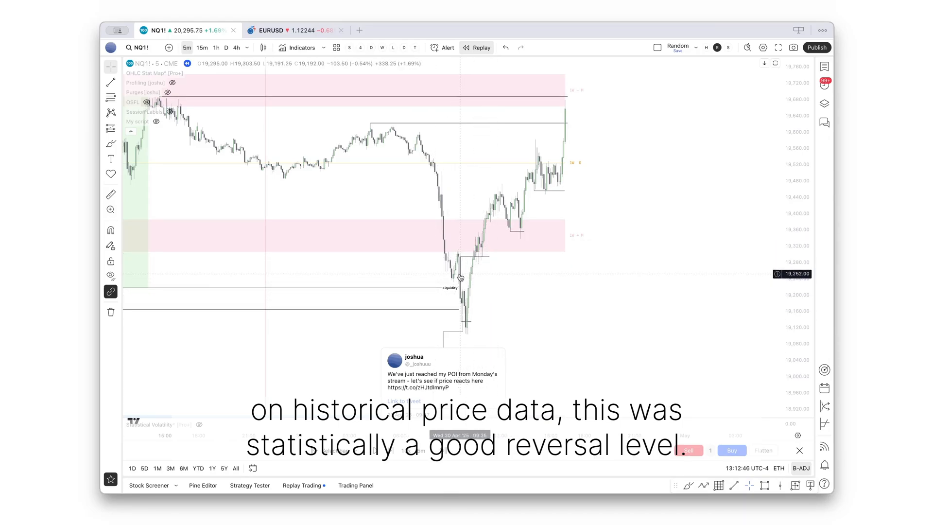
# - Switch to 15-minute and enable the 1 day timeframe in OHLC Stat Map
pyautogui.click(216, 47)
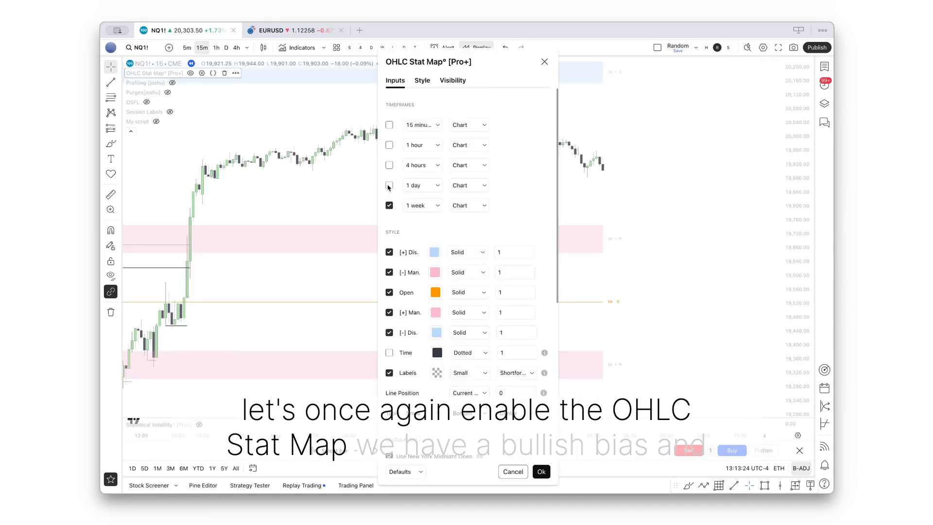
pyautogui.click(540, 471)
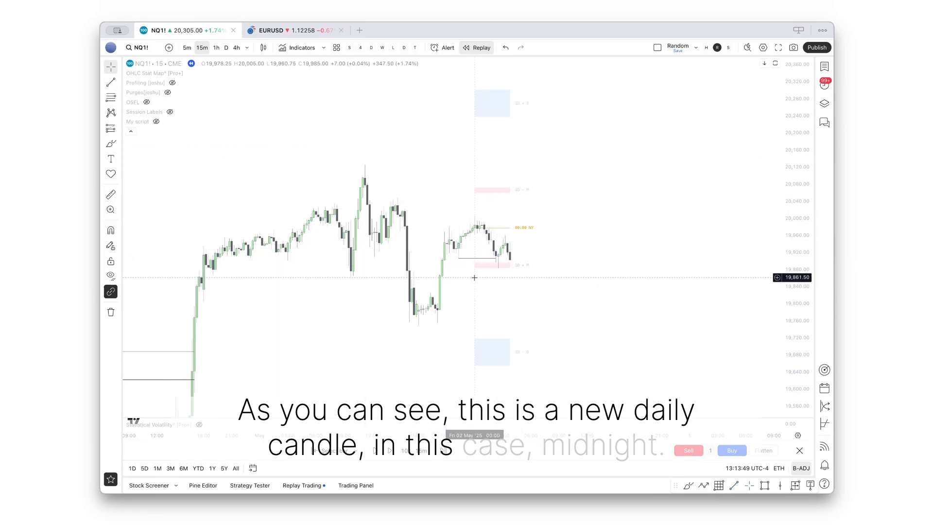
# - Bring up the Replay controls and play NQ1! price forward
pyautogui.click(201, 72)
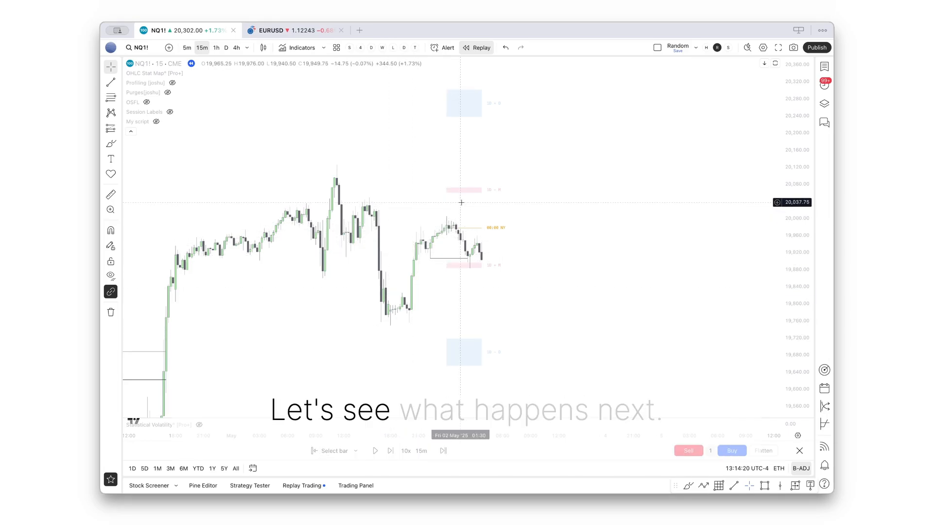
pyautogui.click(389, 450)
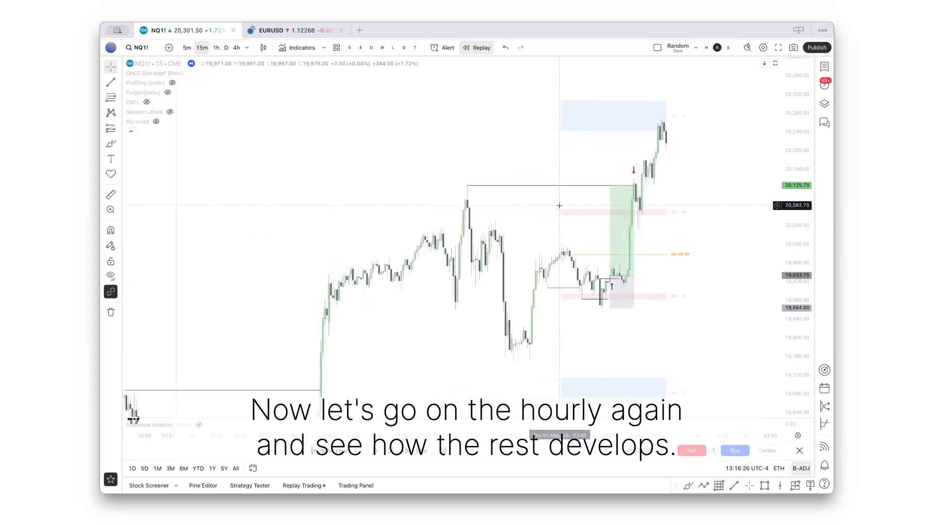
# - Switch to 1-hour and apply the 1 week OHLC Stat Map levels
pyautogui.write('1H')
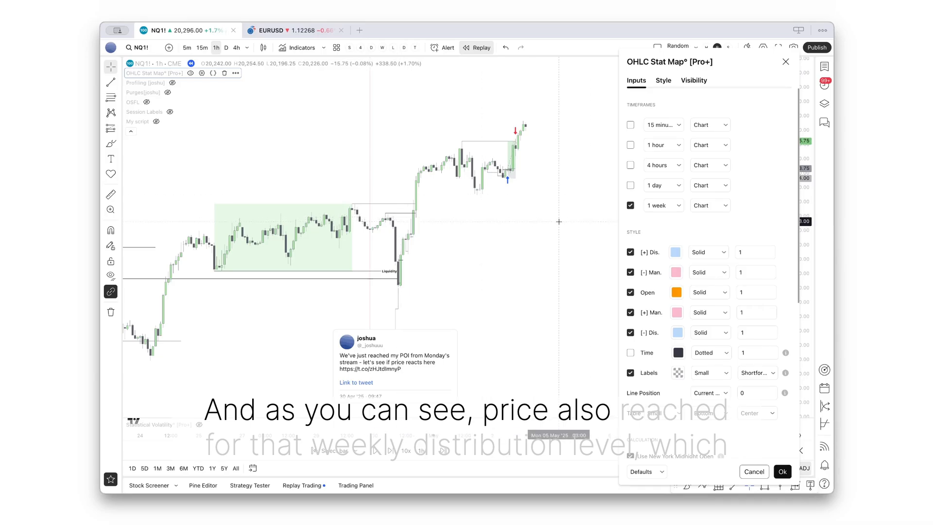
pyautogui.click(782, 471)
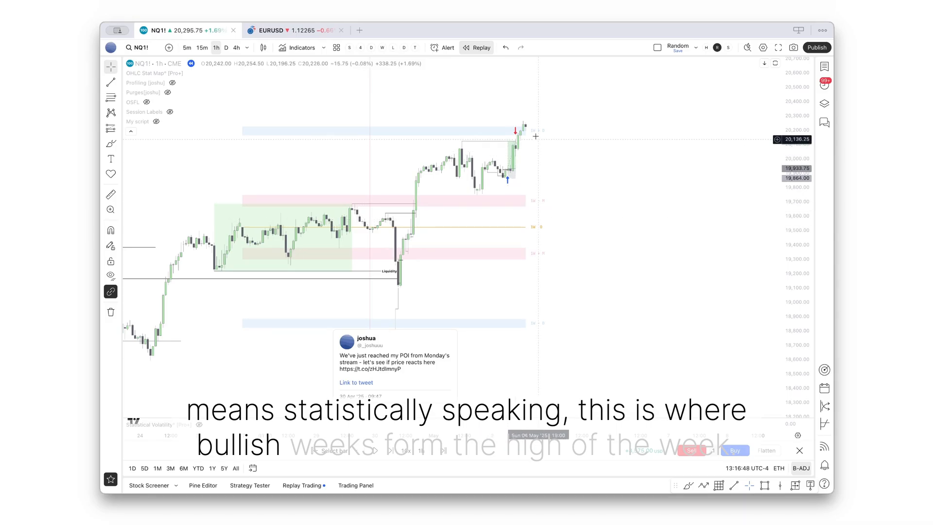
pyautogui.moveTo(537, 133)
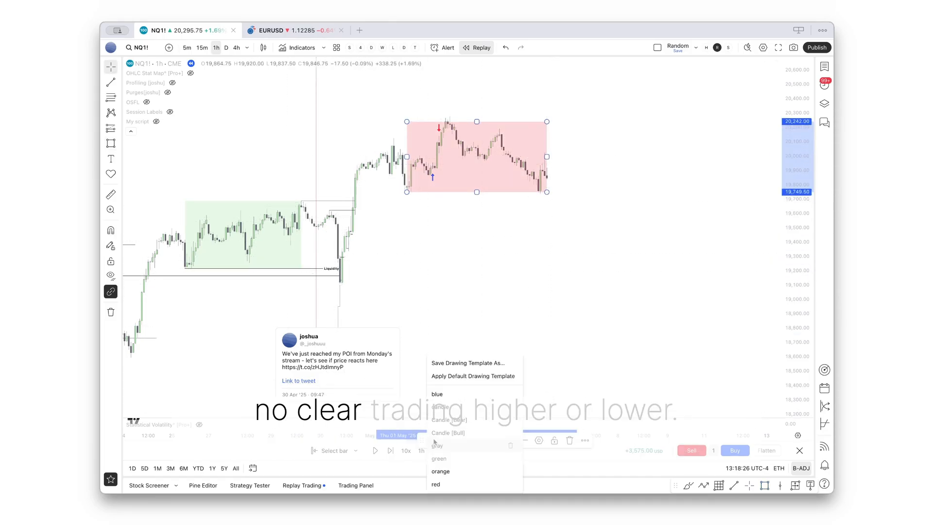
# - Apply the green drawing template to the latest week's rectangle
pyautogui.click(439, 458)
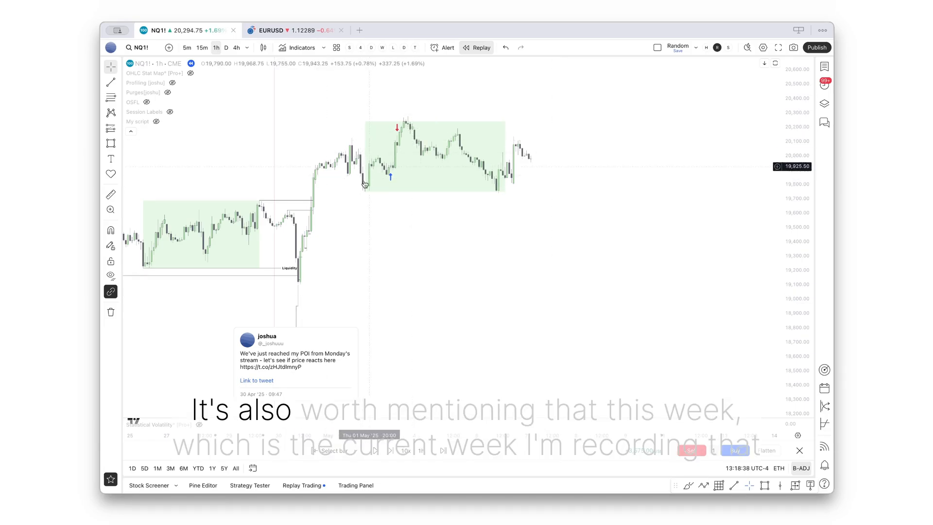
pyautogui.moveTo(408, 127)
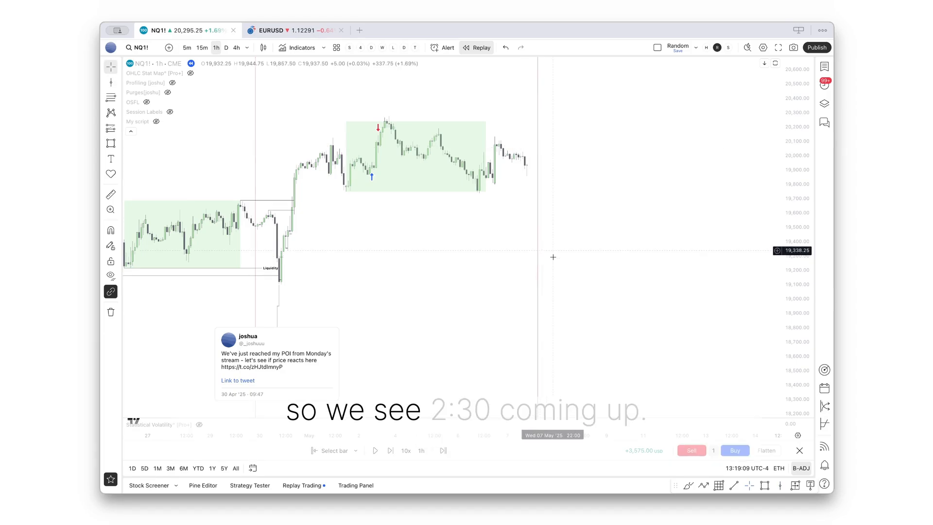
pyautogui.moveTo(526, 176)
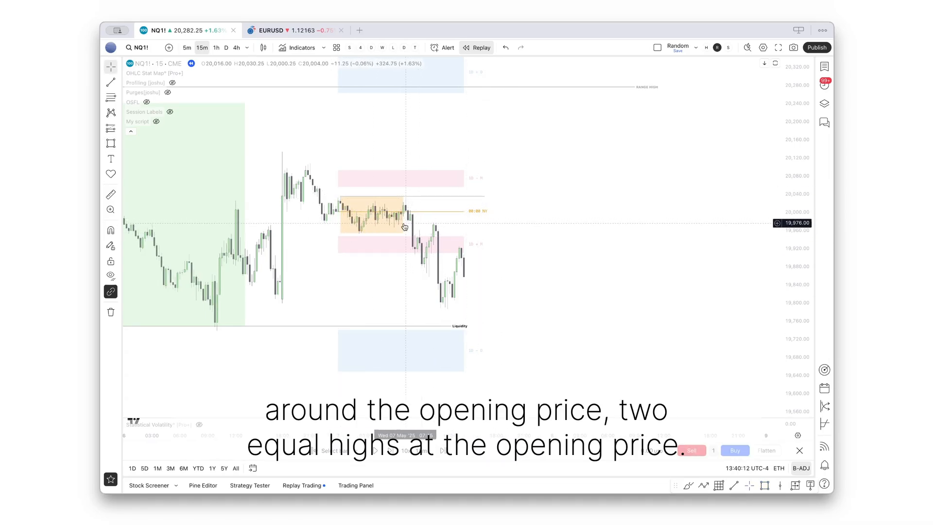
# - Recolour the orange consolidation box at the opening price with the green template
pyautogui.rightClick(371, 214)
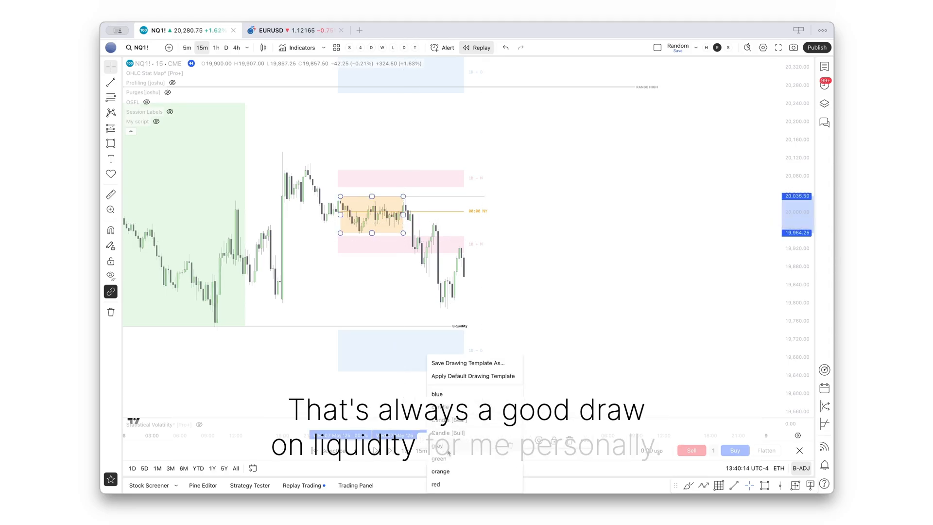
pyautogui.click(439, 458)
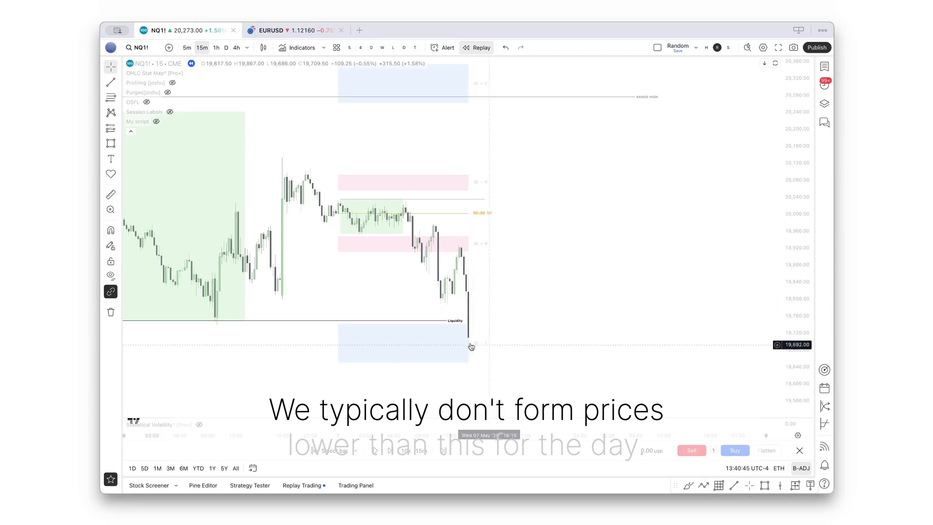
pyautogui.moveTo(498, 303)
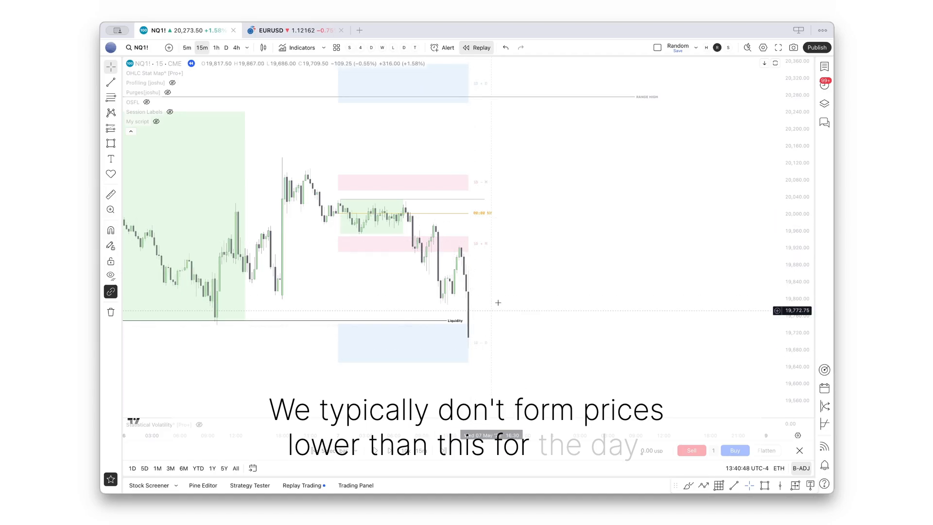
# - Switch to 5-minute candles and box the large bearish candle's fair value gap in orange
pyautogui.click(186, 48)
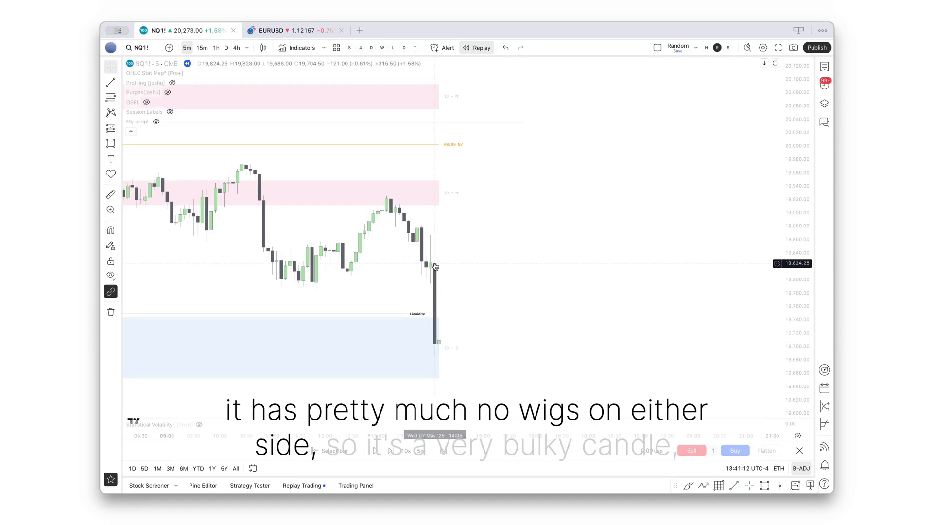
pyautogui.moveTo(436, 341)
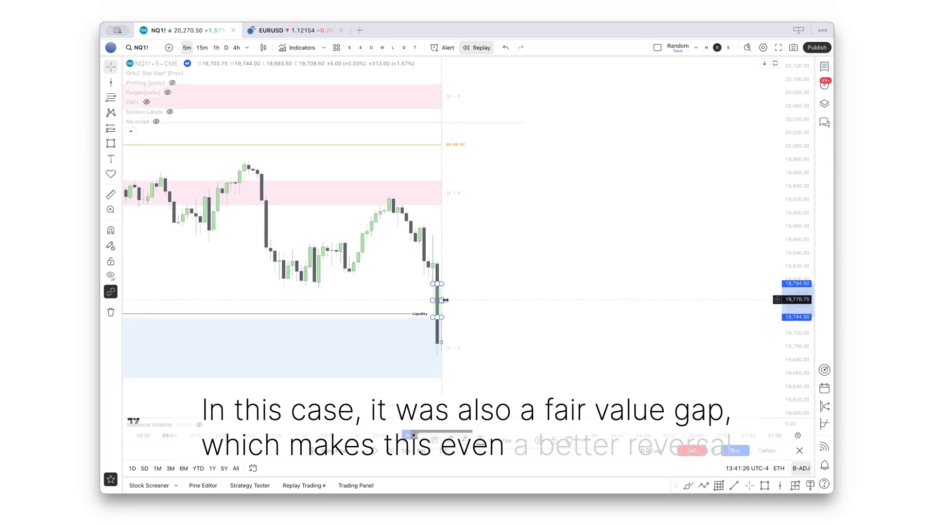
pyautogui.rightClick(441, 299)
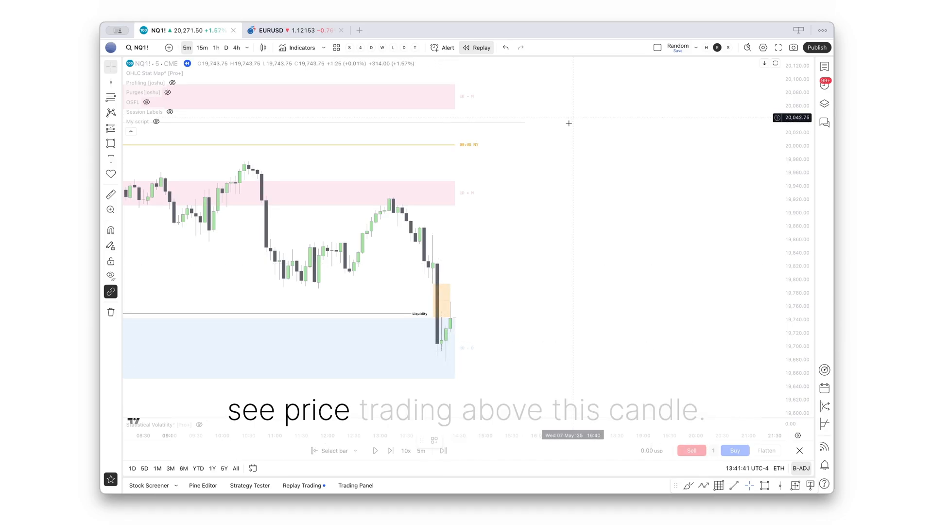
pyautogui.click(110, 82)
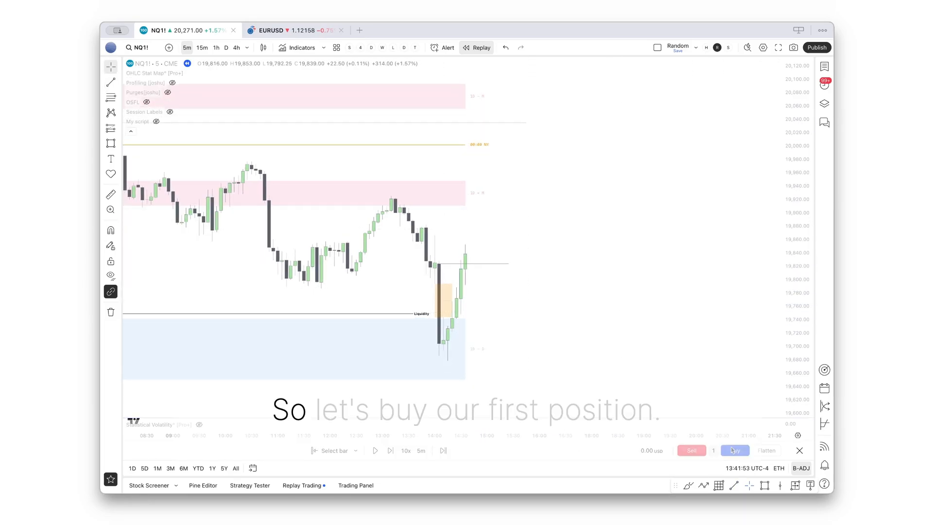
# - Buy one long NQ contract with a stop-loss placed below the low
pyautogui.click(734, 450)
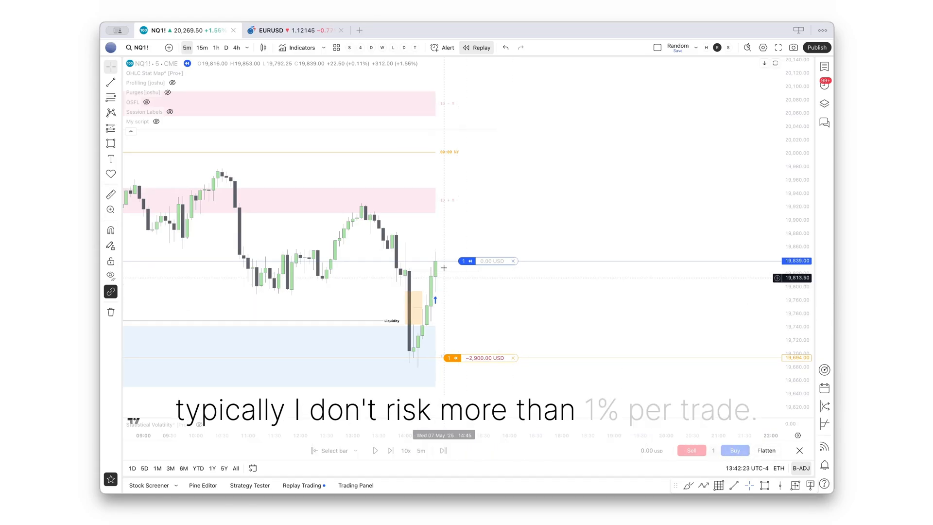
pyautogui.click(390, 451)
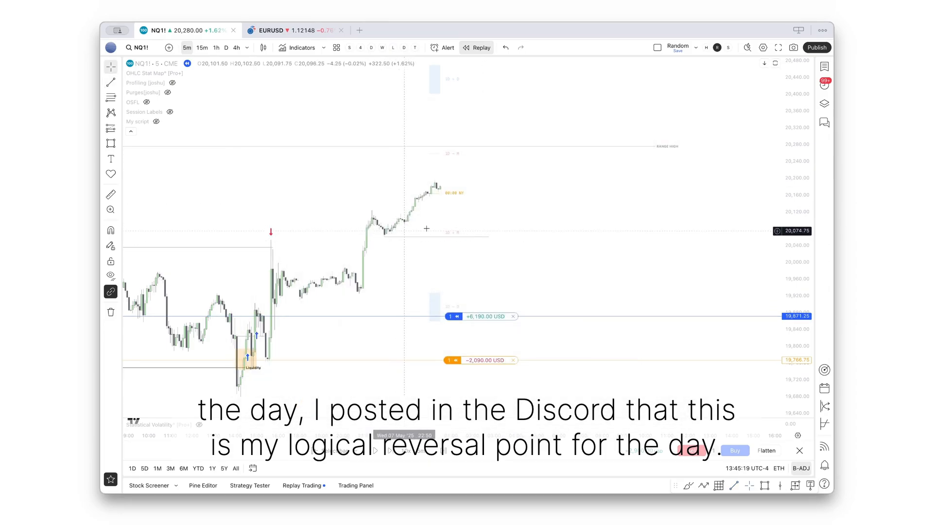
# - Review the OHLC Stat Map line style settings and close the dialog
pyautogui.click(214, 72)
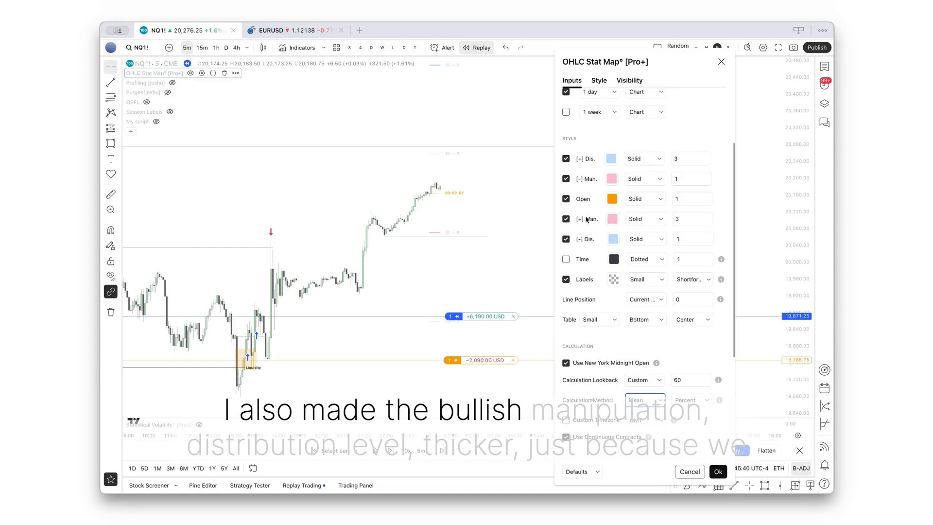
pyautogui.click(687, 159)
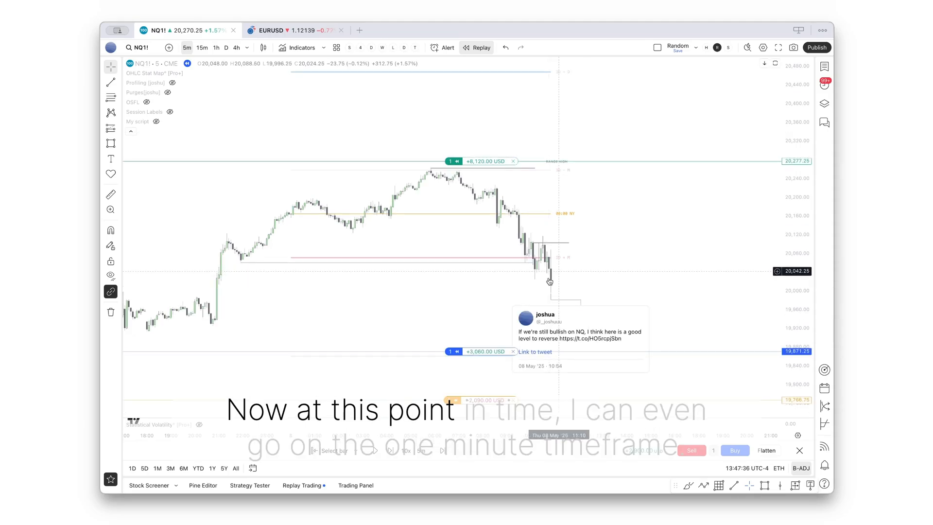
# - Switch the replay chart to 1-minute candles
pyautogui.click(237, 48)
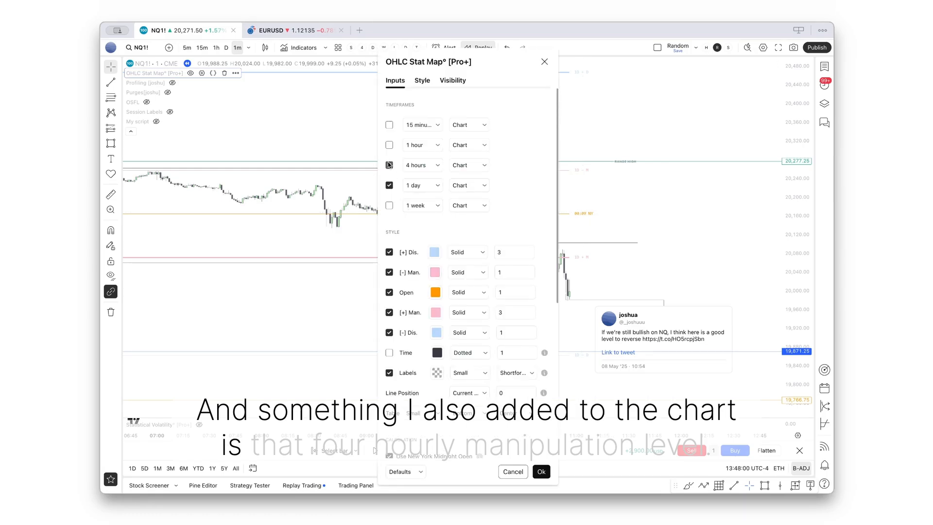
# - Tick the 4 hours timeframe in the OHLC Stat Map settings and close them
pyautogui.click(540, 471)
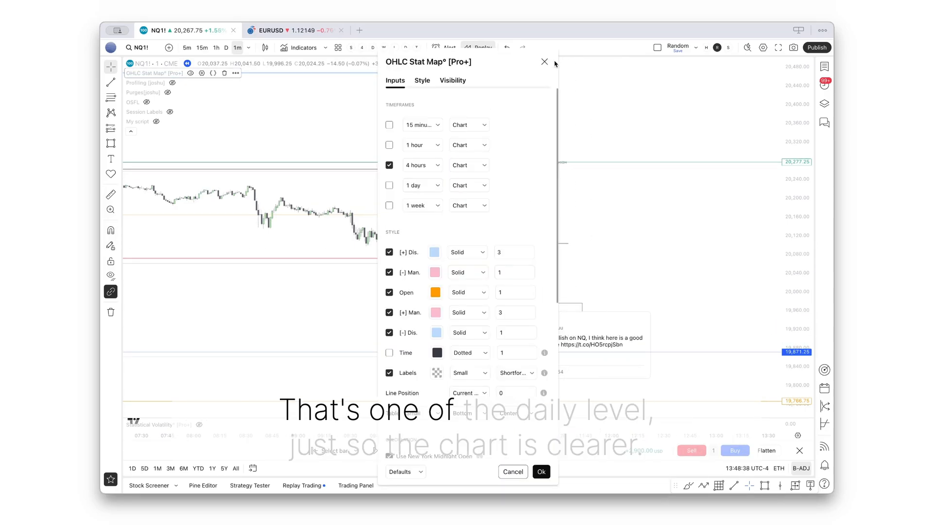
pyautogui.click(543, 61)
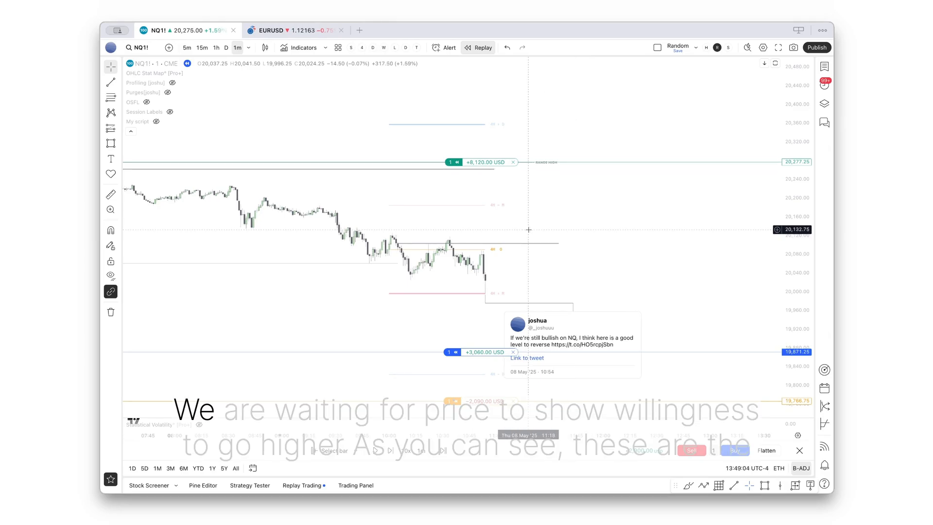
# - Return to 5-minute candles and buy a second long contract
pyautogui.click(186, 48)
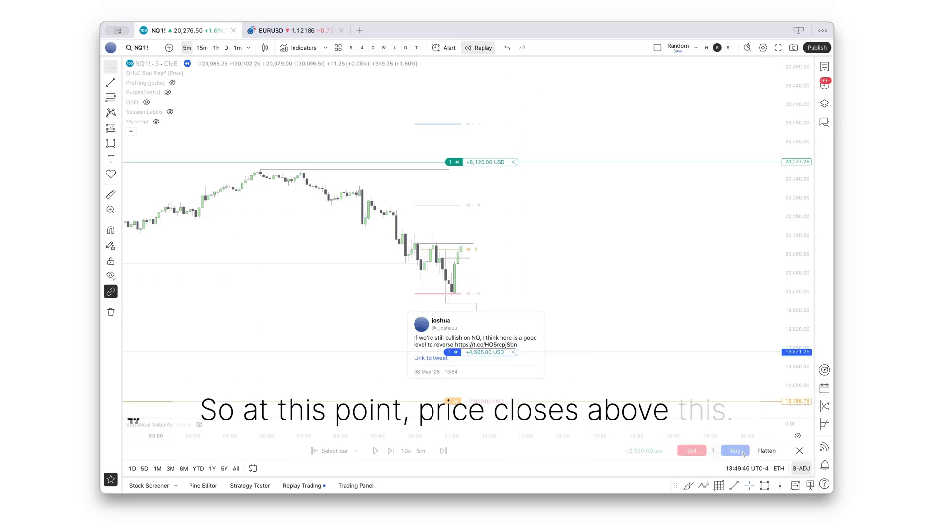
pyautogui.click(735, 450)
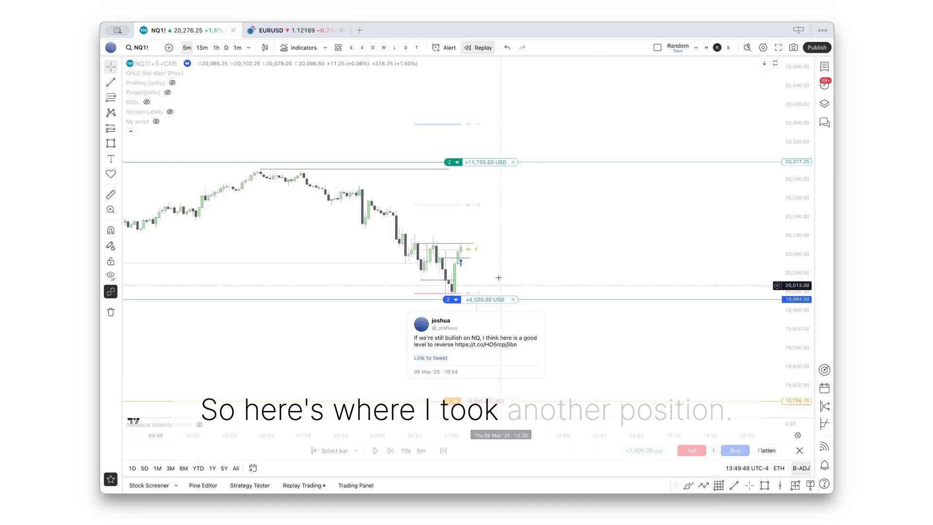